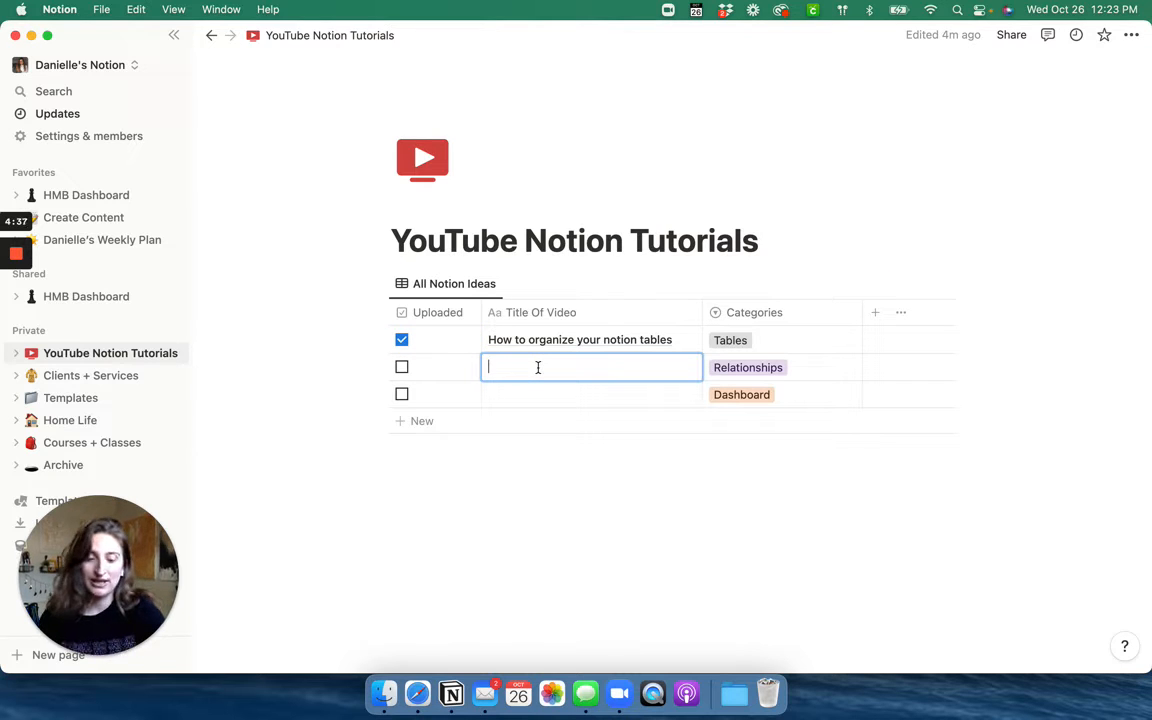
- Title the untitled videos 'Example 1' and 'Example 2'
{"action": "type", "text": "Example"}
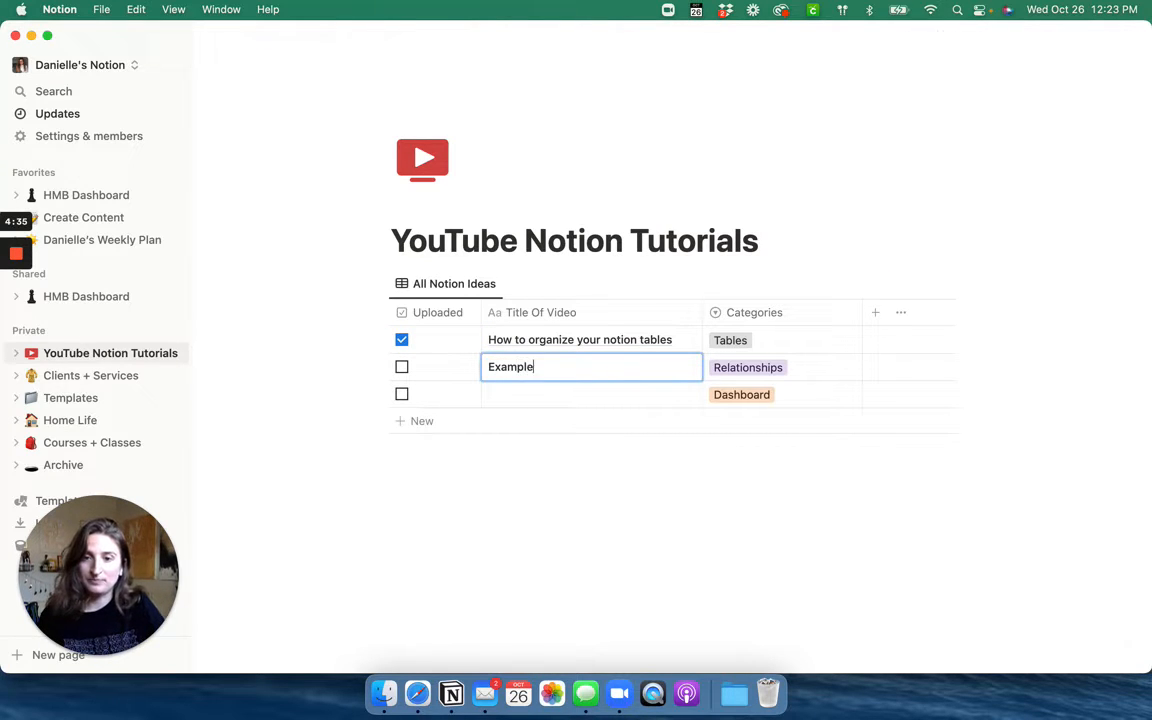
{"action": "type", "text": "1"}
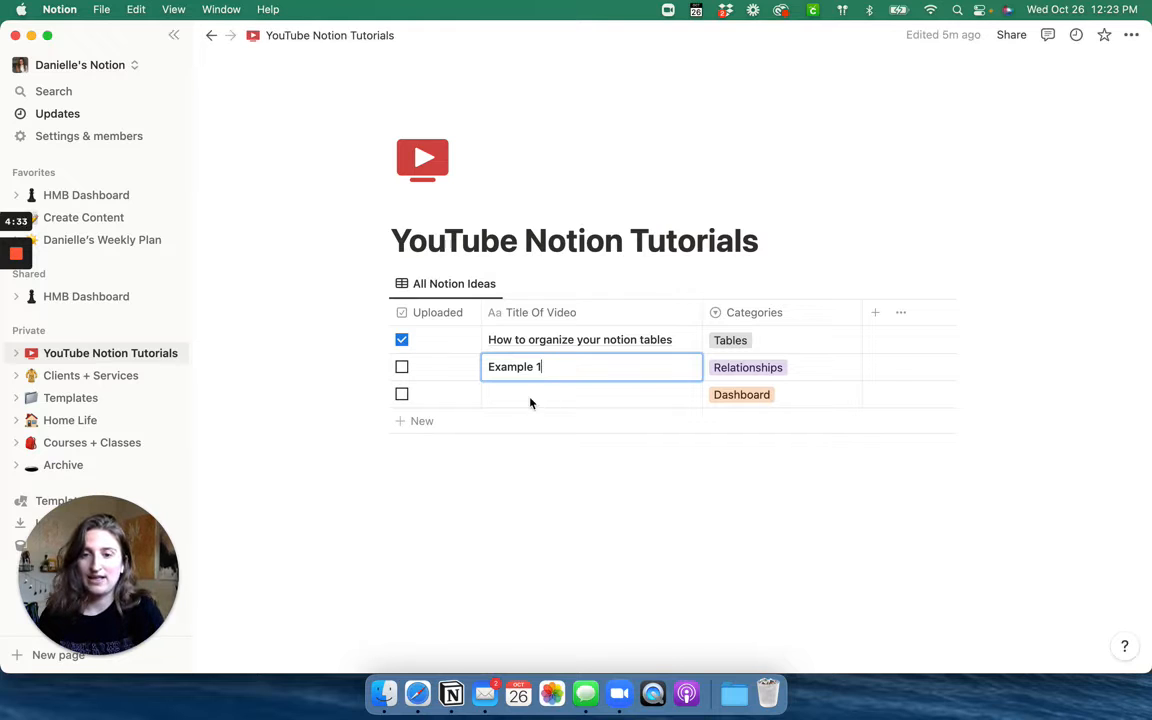
{"action": "type", "text": "Example 2"}
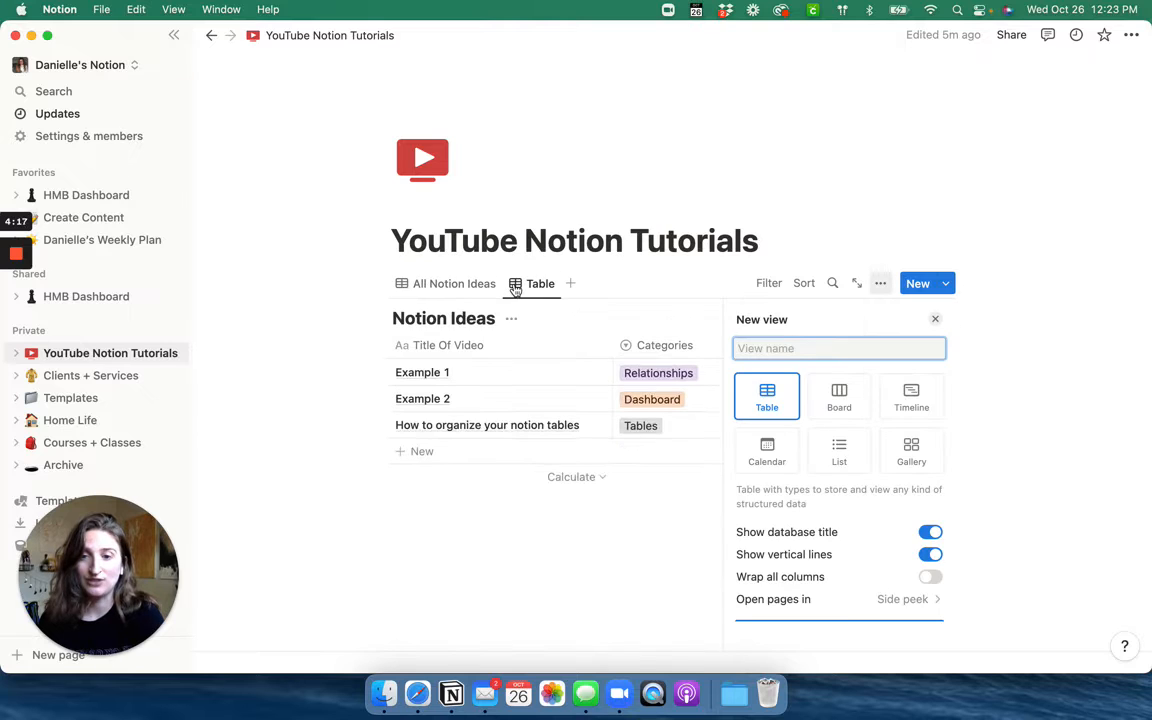
- Name the new table view 'Needs to be uploaded'
{"action": "left_click", "coordinate": [839, 348]}
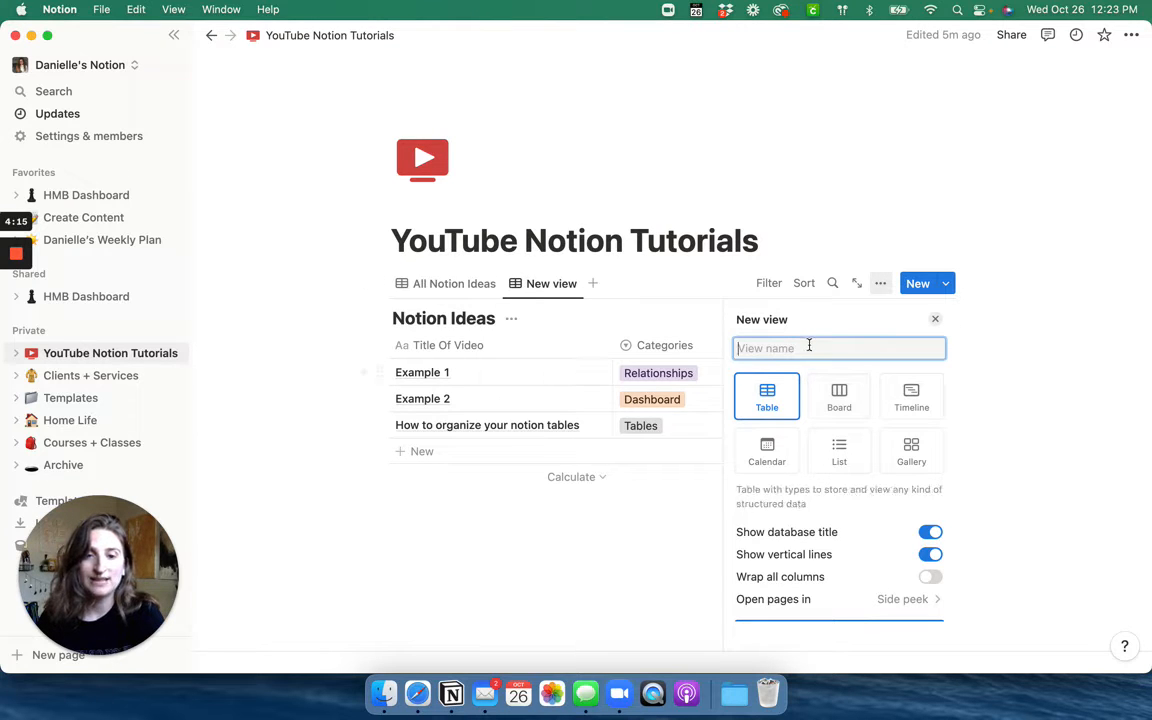
{"action": "type", "text": "Needs to be uplo"}
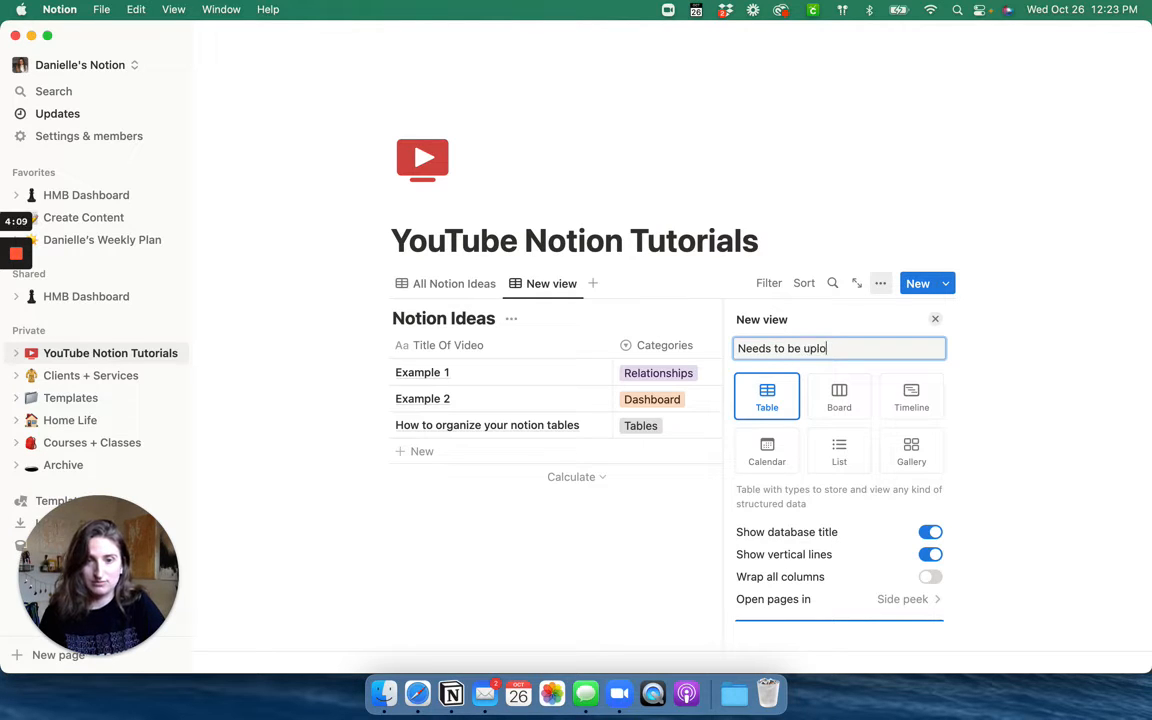
{"action": "type", "text": "aded"}
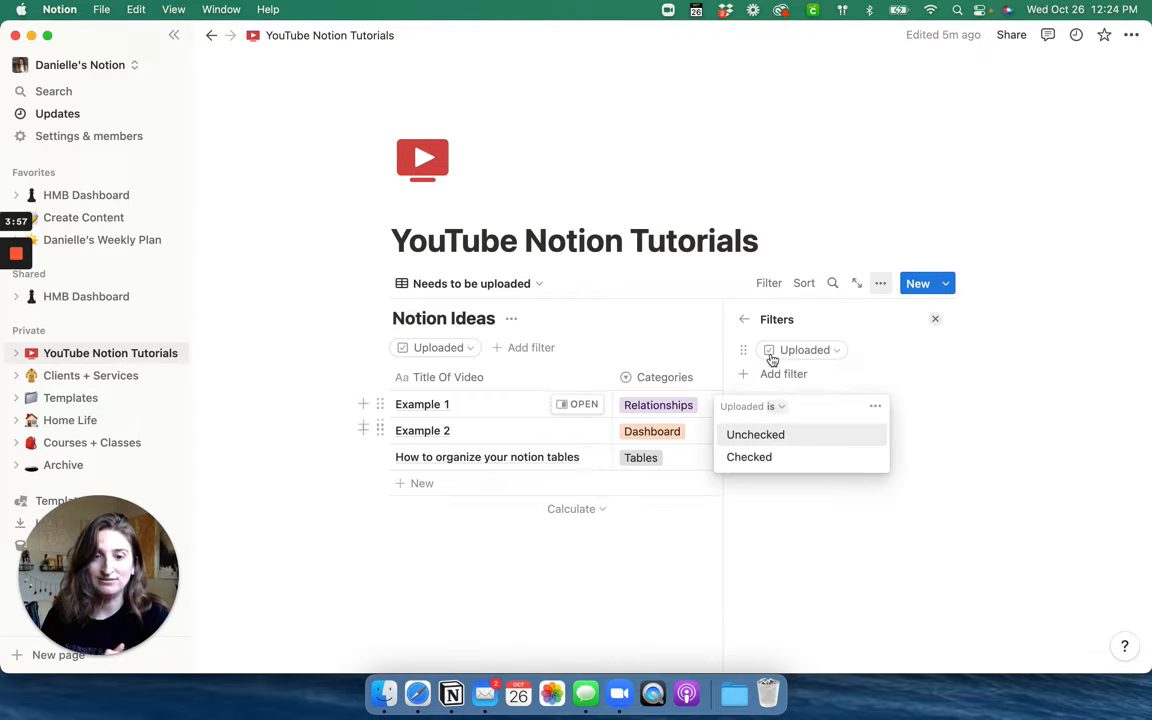
- Filter the view to unchecked Uploaded items and bring up the view list
{"action": "left_click", "coordinate": [755, 434]}
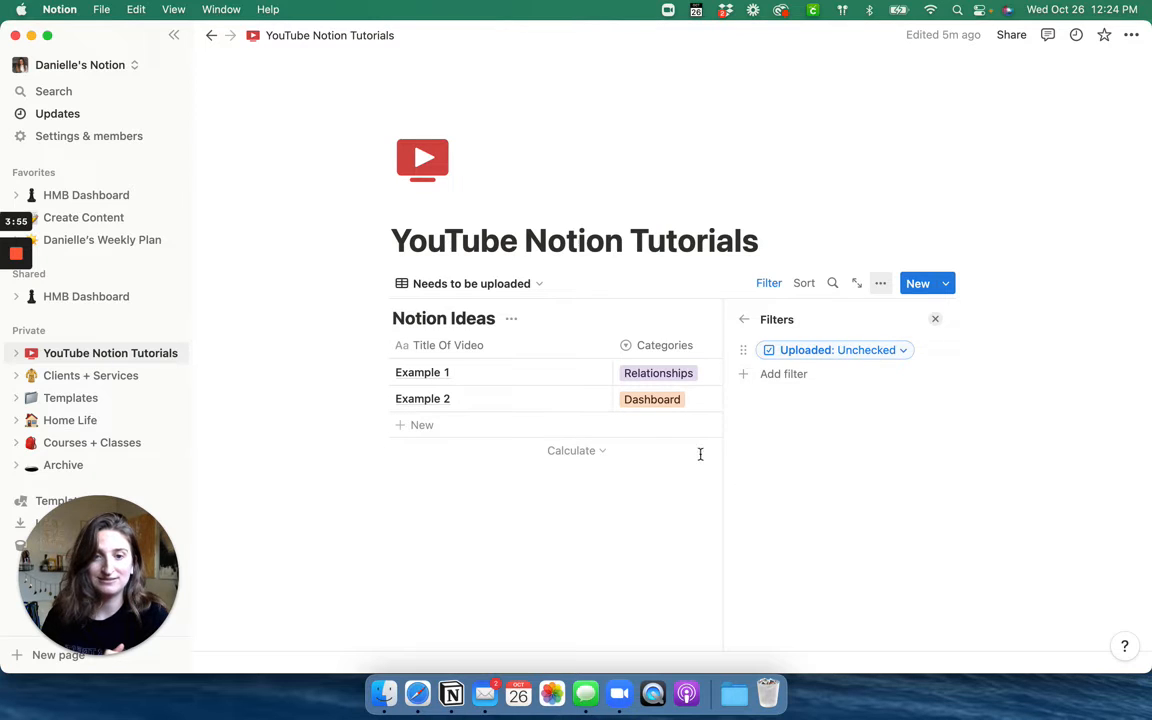
{"action": "left_click", "coordinate": [935, 319]}
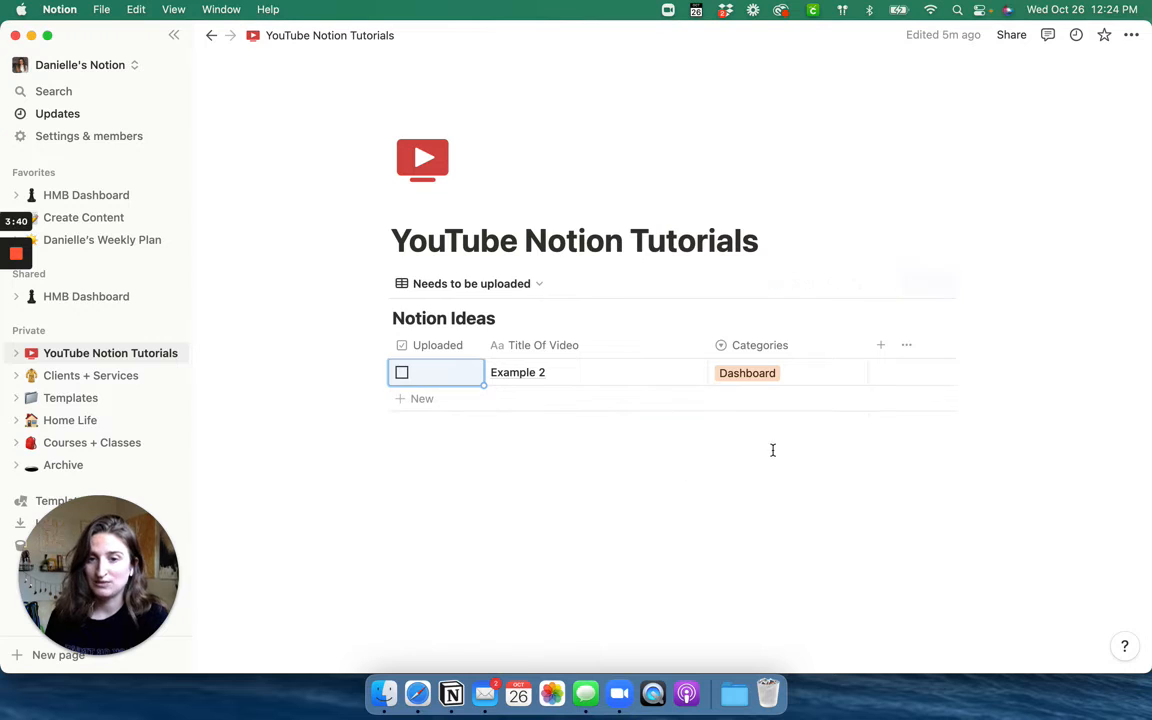
{"action": "left_click", "coordinate": [468, 283]}
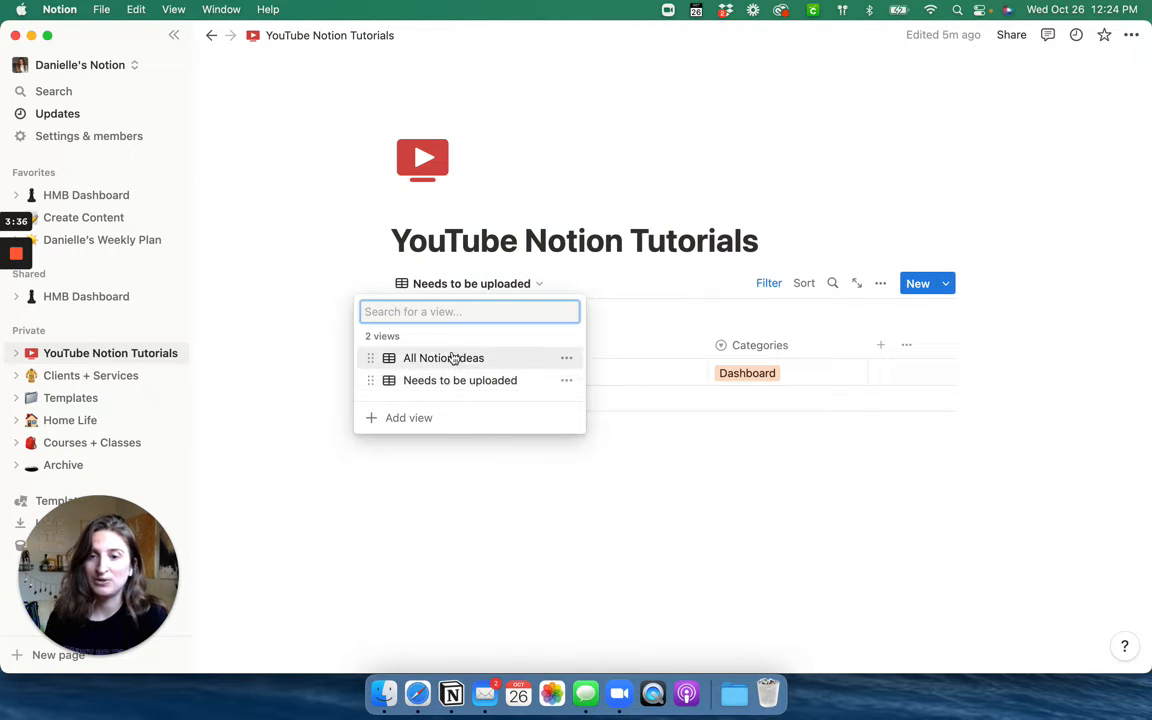
- Switch to All Notion Ideas and start creating another view
{"action": "left_click", "coordinate": [443, 357]}
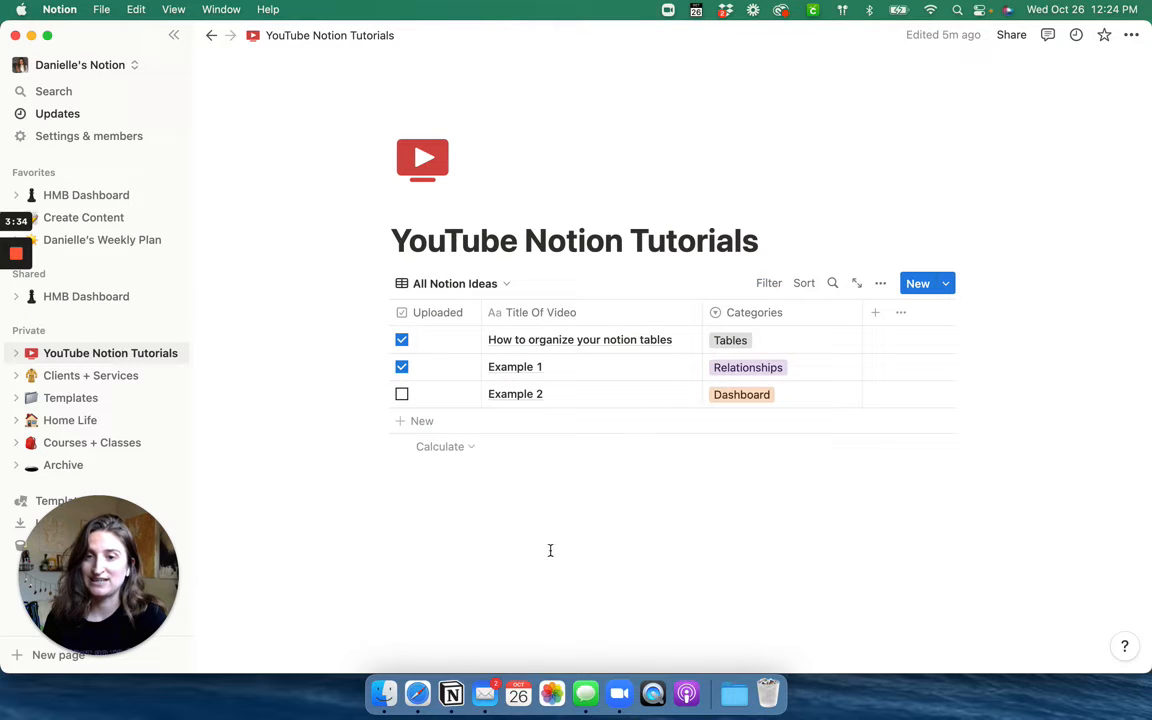
{"action": "left_click", "coordinate": [452, 283]}
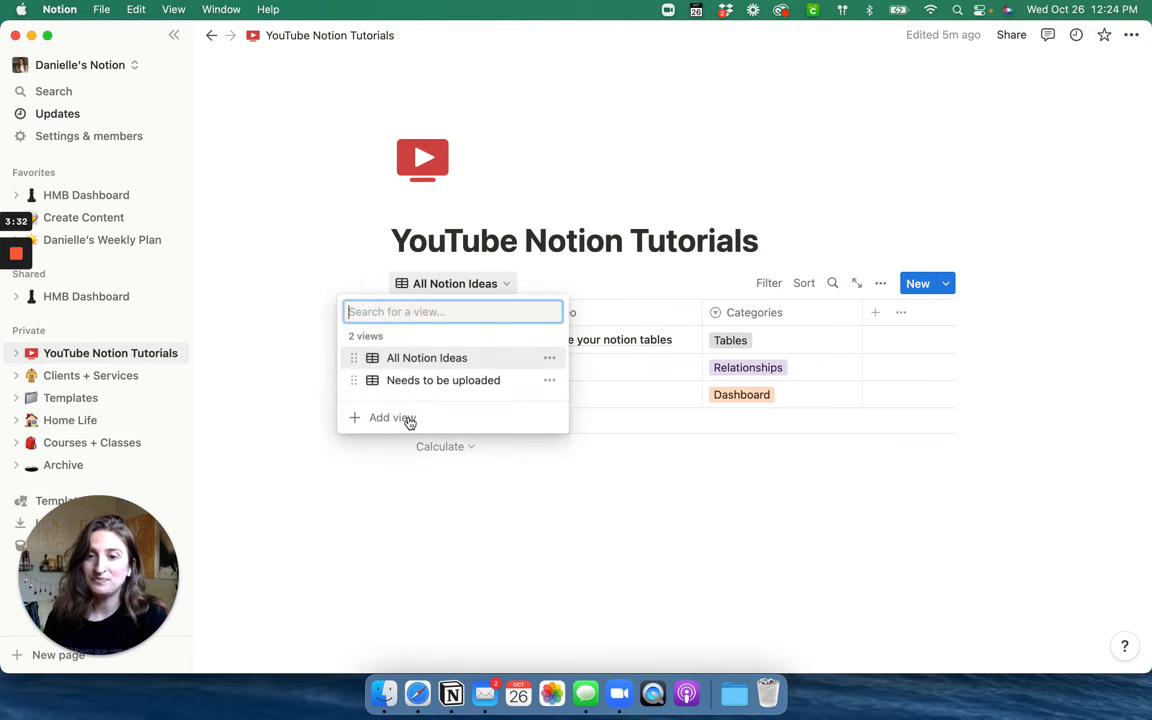
{"action": "left_click", "coordinate": [392, 417]}
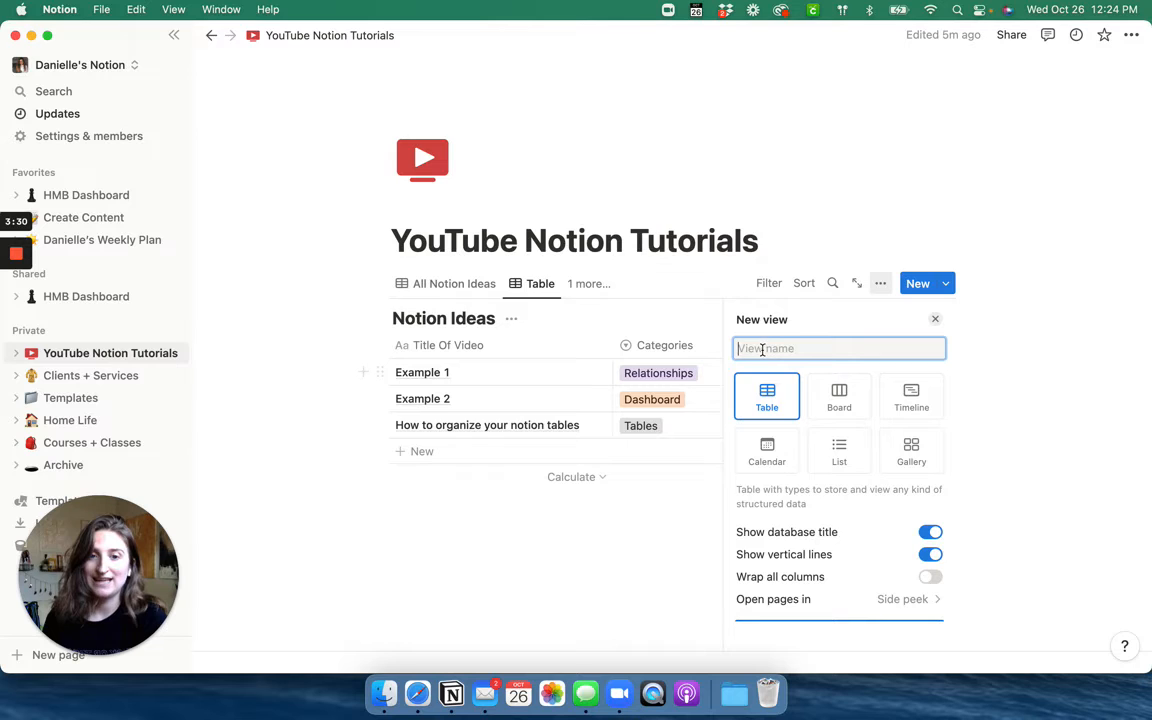
- Name the new view 'Uploaded' with a Table layout
{"action": "type", "text": "U"}
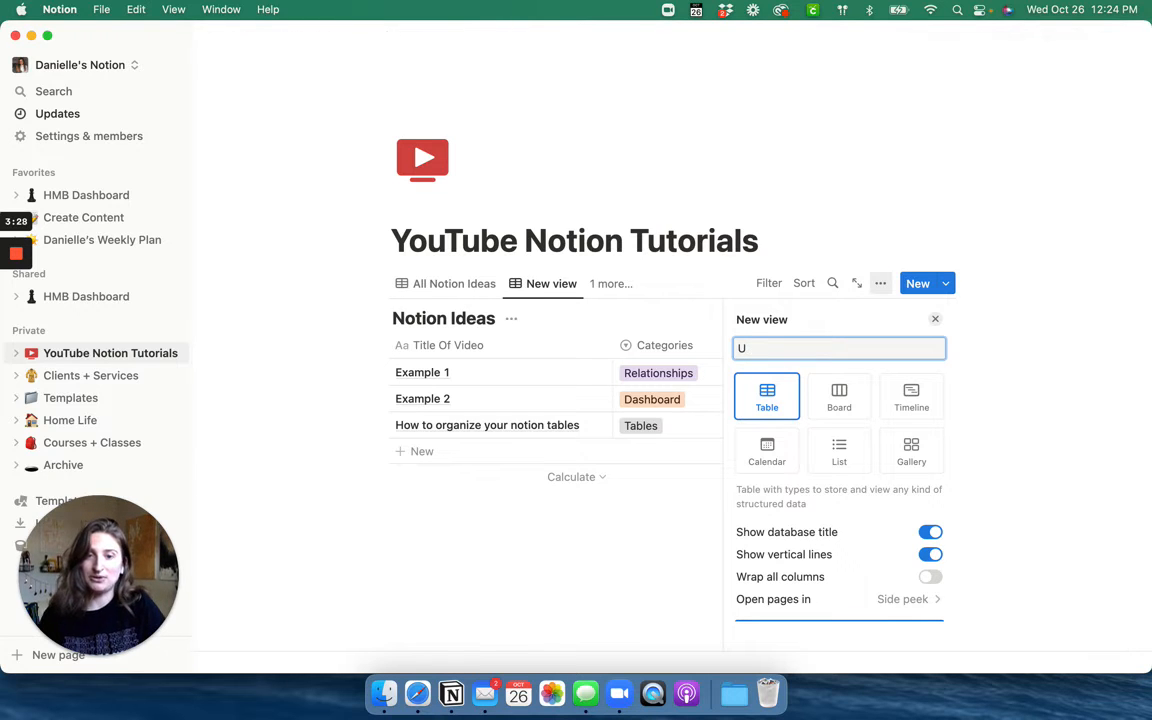
{"action": "type", "text": "ploaded"}
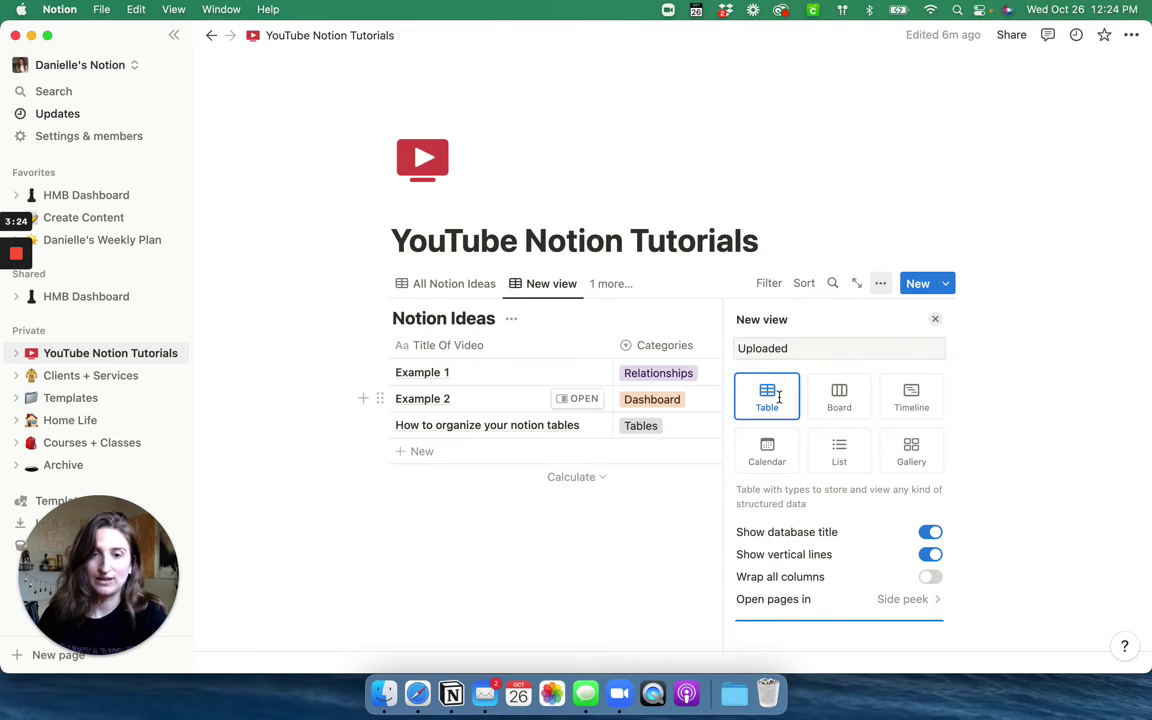
{"action": "left_click", "coordinate": [838, 348]}
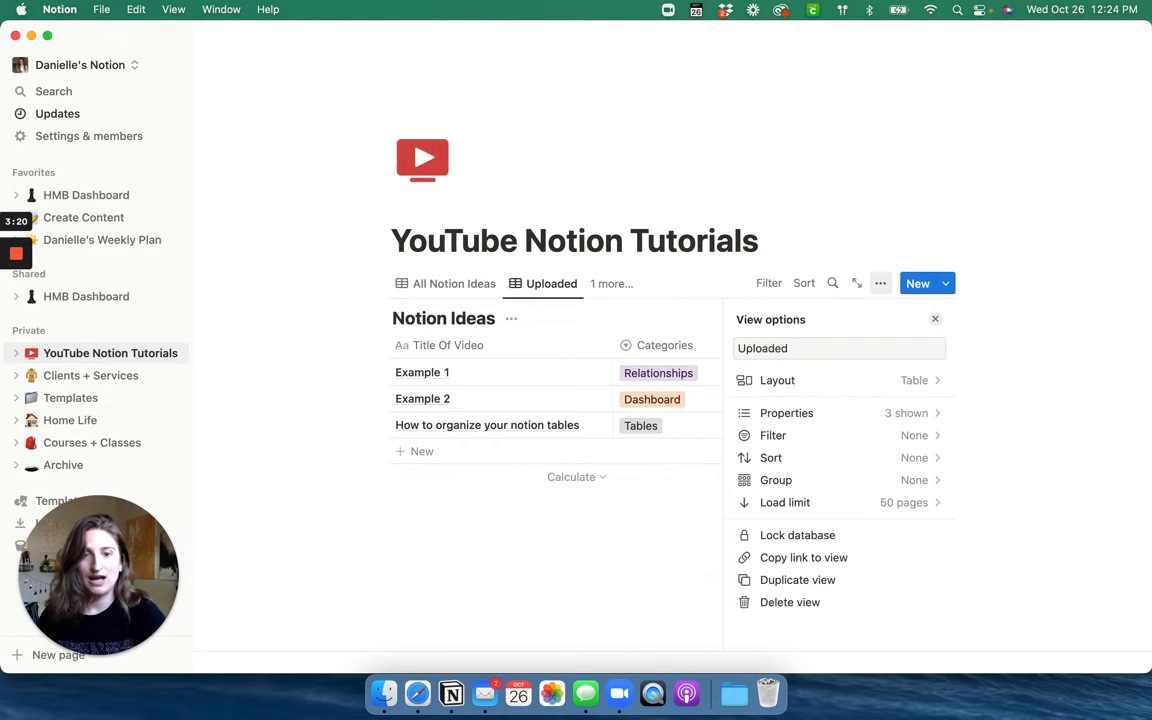
- Add an Uploaded filter set to Checked on the Uploaded view
{"action": "left_click", "coordinate": [775, 435]}
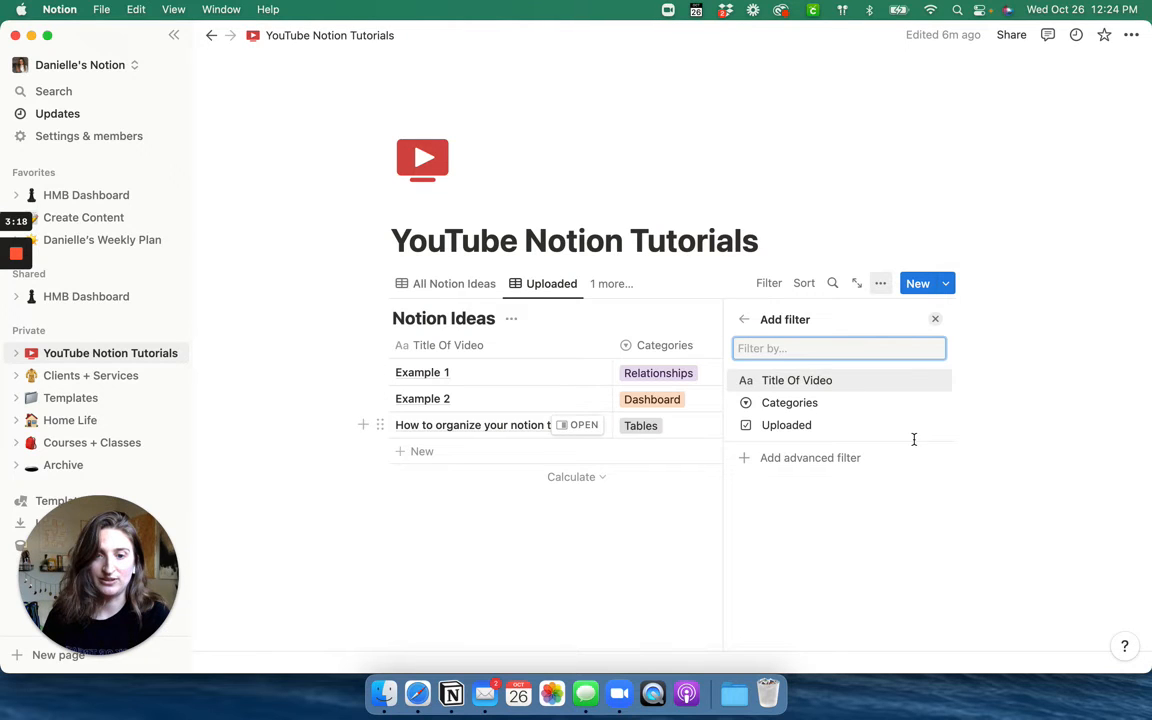
{"action": "left_click", "coordinate": [786, 425]}
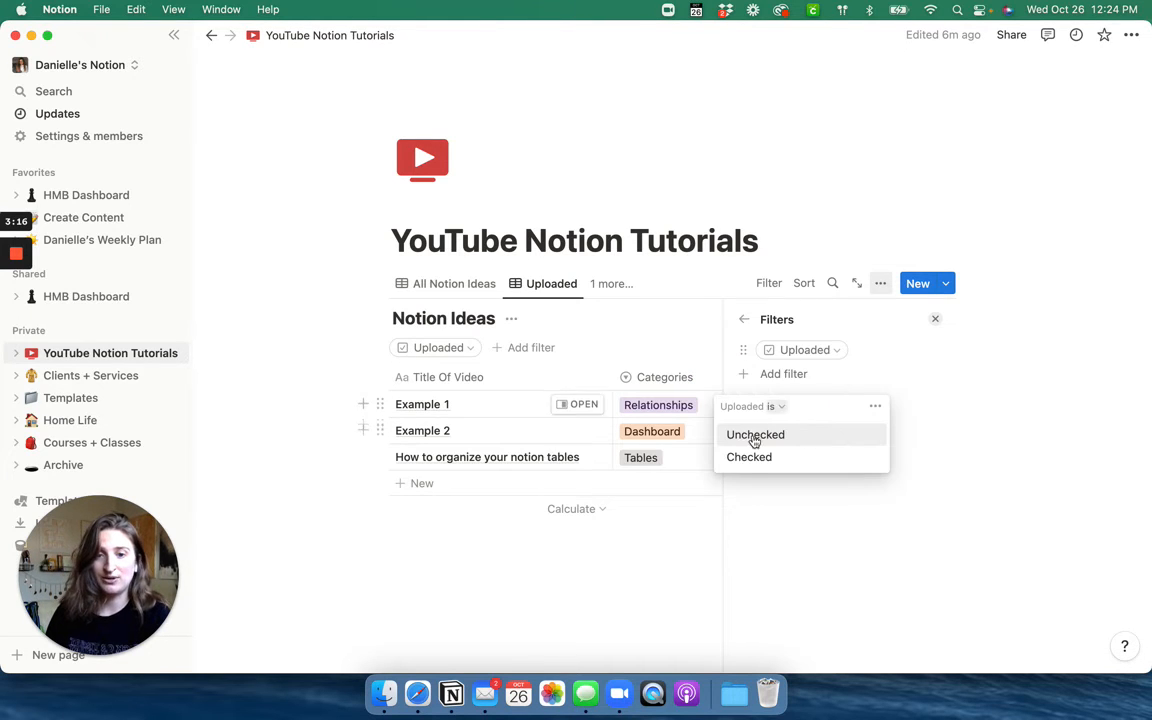
{"action": "left_click", "coordinate": [748, 457]}
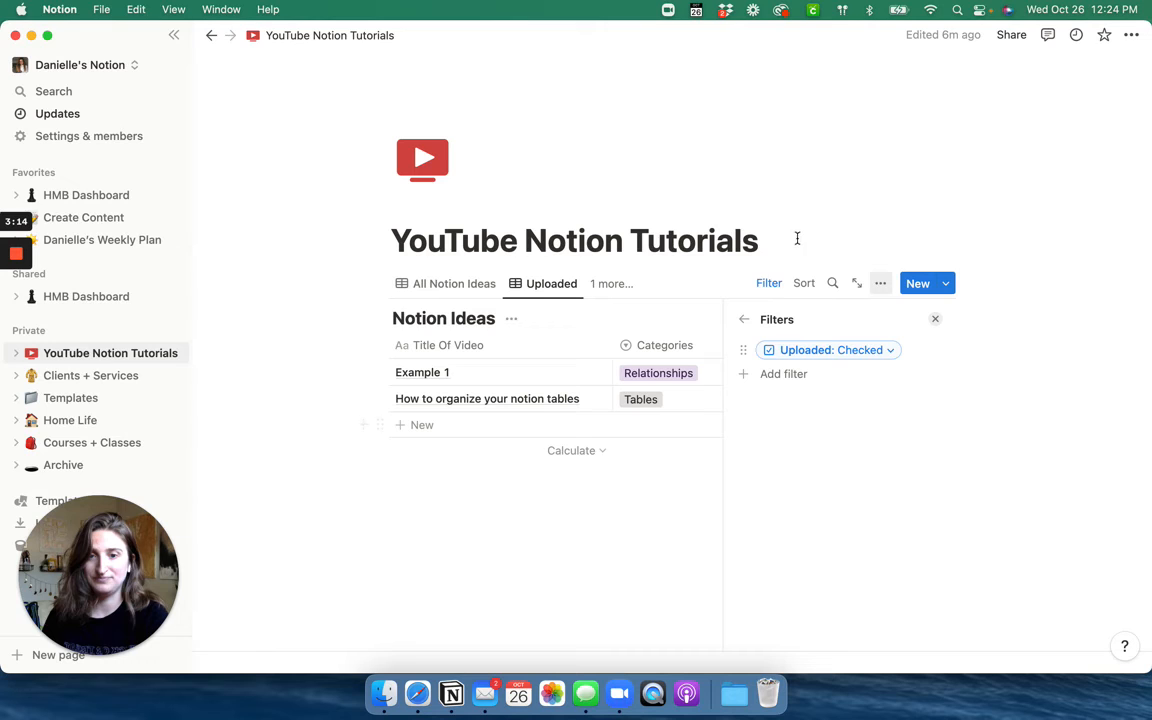
{"action": "left_click", "coordinate": [935, 319]}
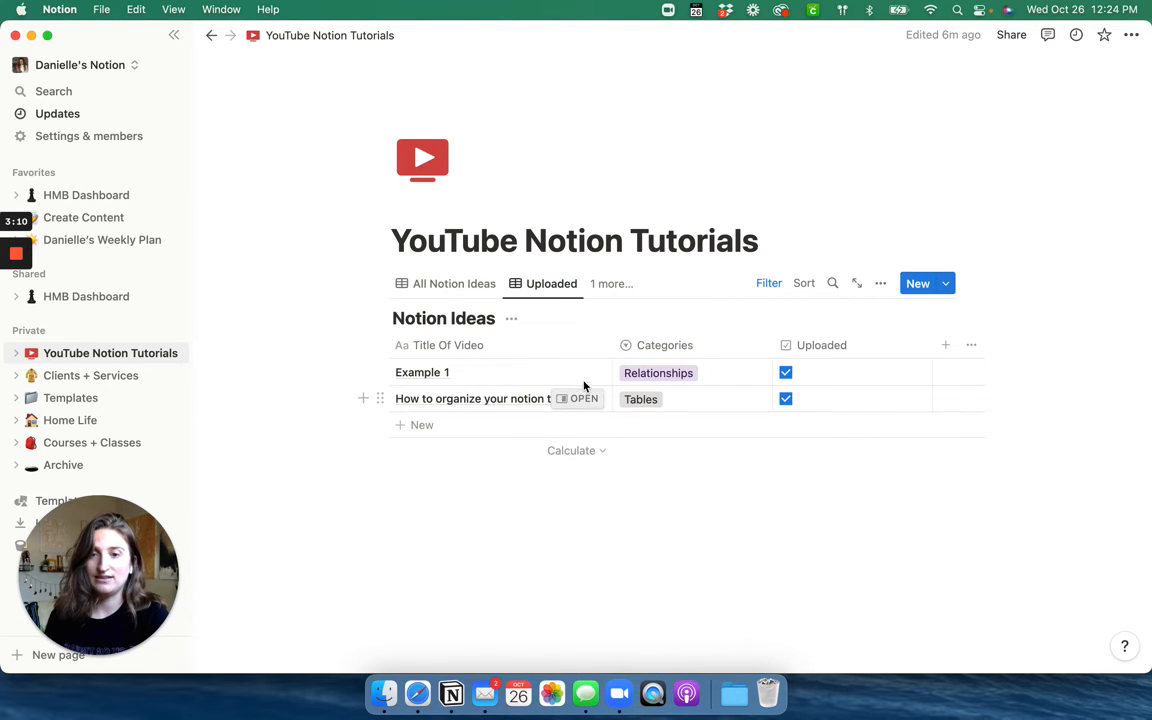
{"action": "mouse_move", "coordinate": [700, 448]}
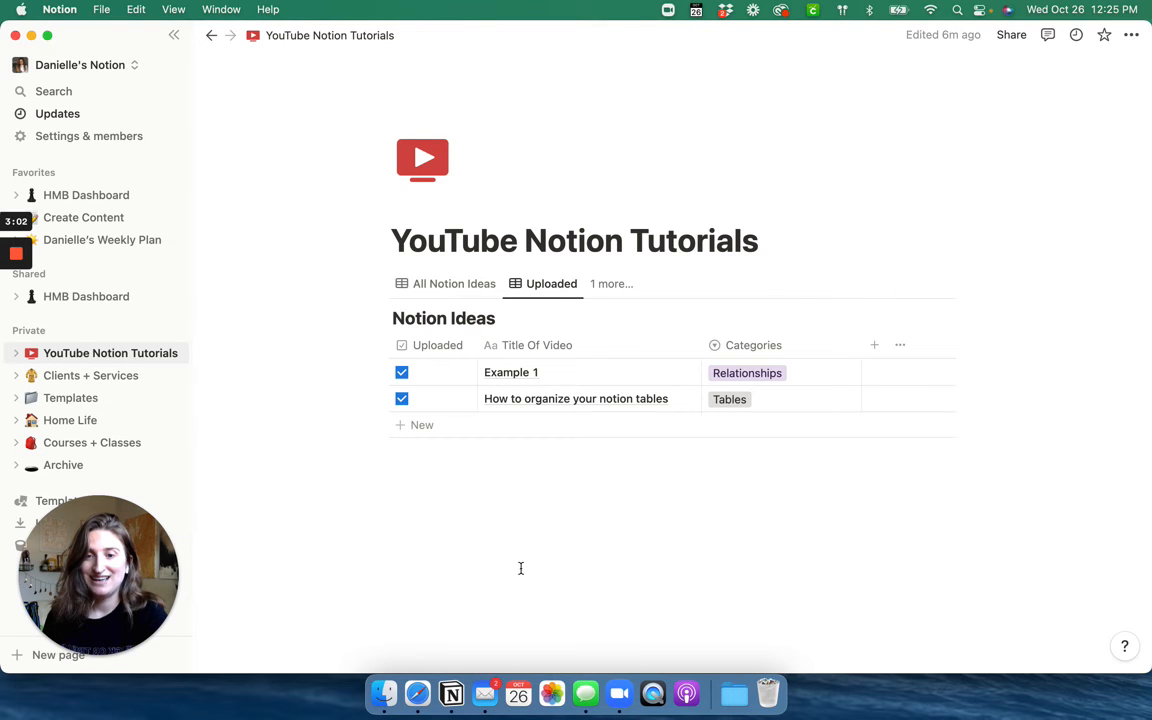
- Return to All Notion Ideas and show its three views
{"action": "left_click", "coordinate": [454, 283]}
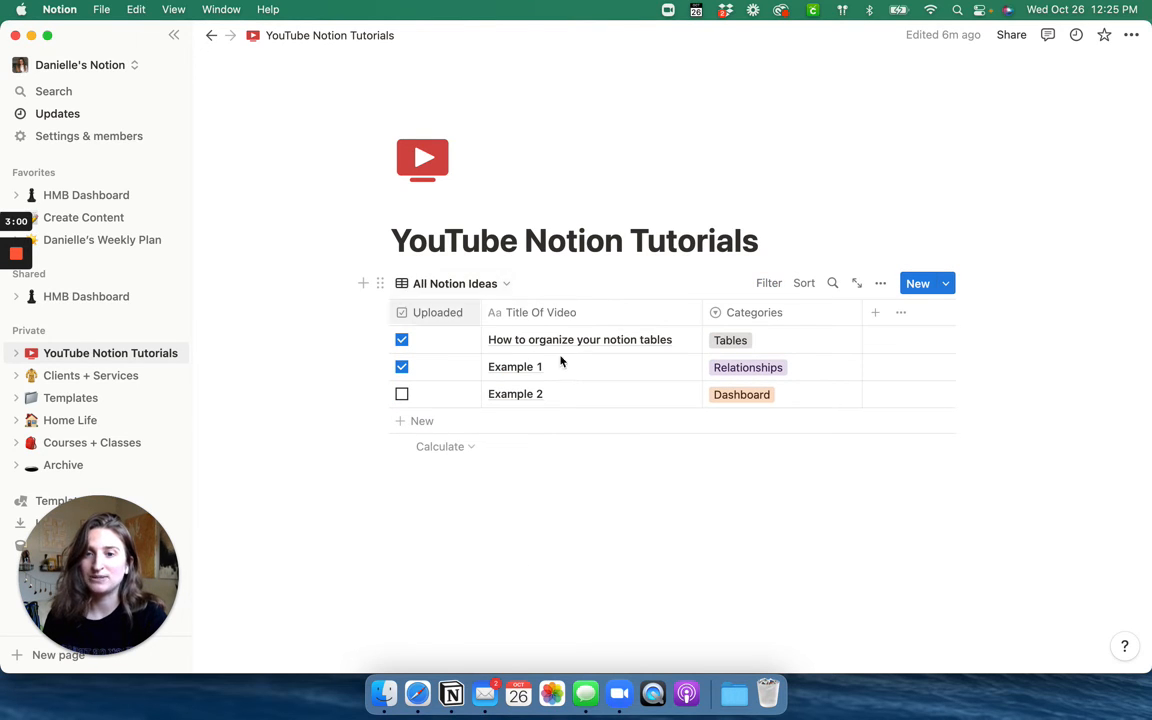
{"action": "left_click", "coordinate": [452, 283]}
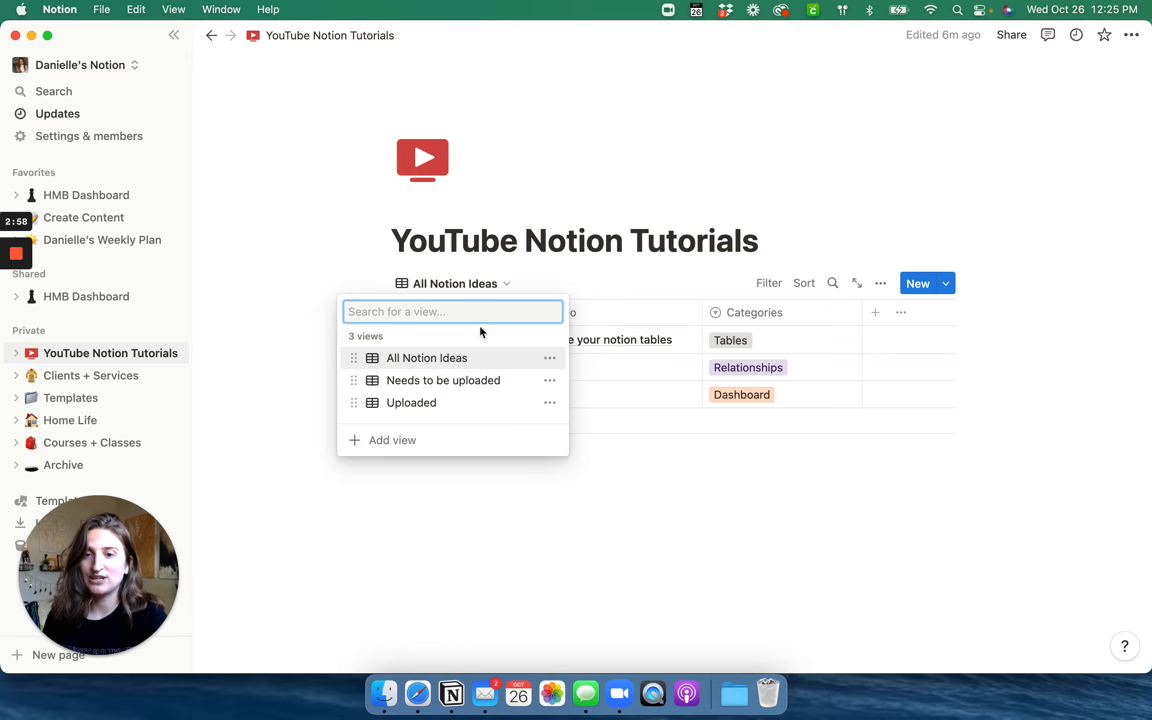
{"action": "mouse_move", "coordinate": [513, 498]}
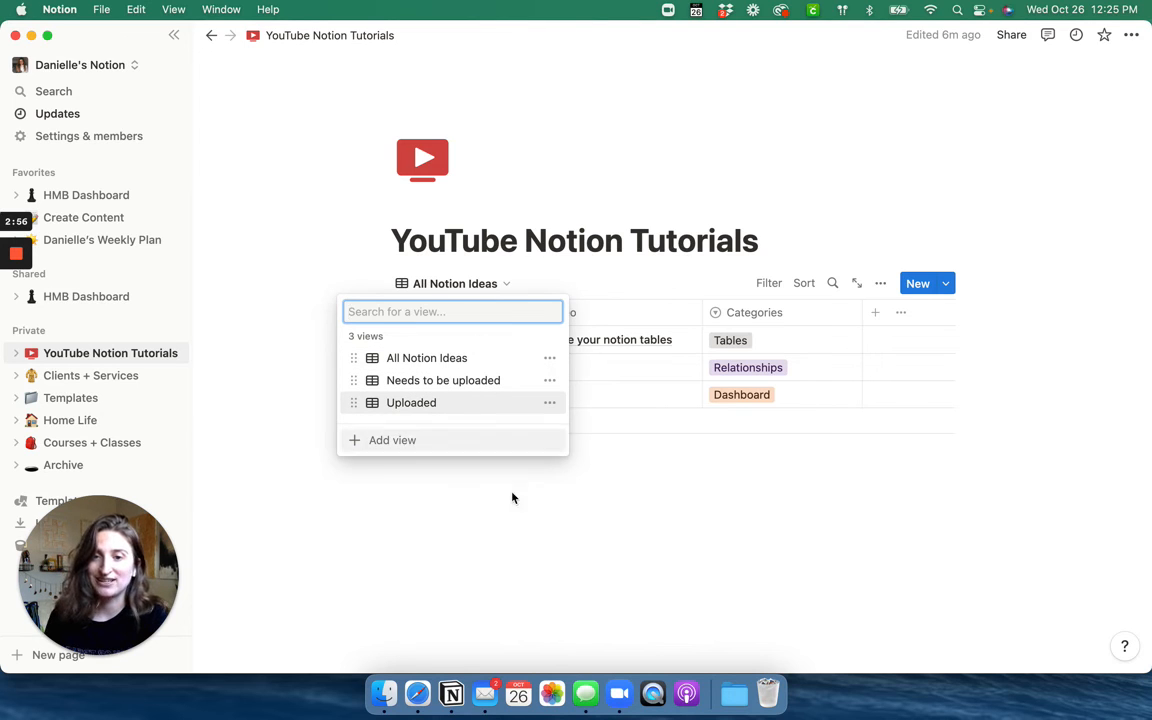